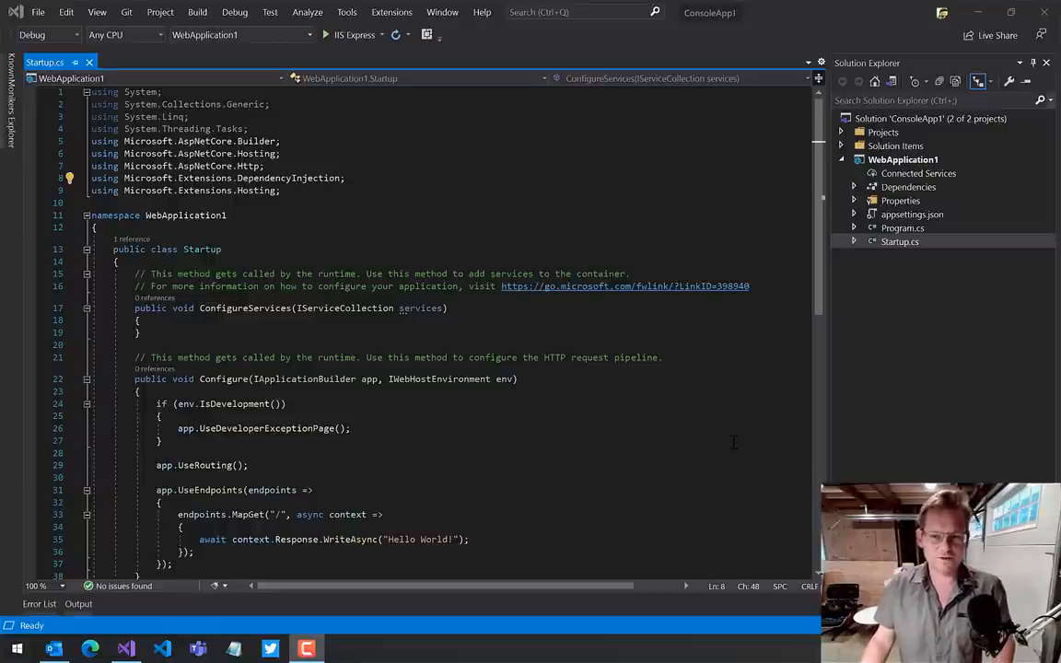
mouse_move(612, 416)
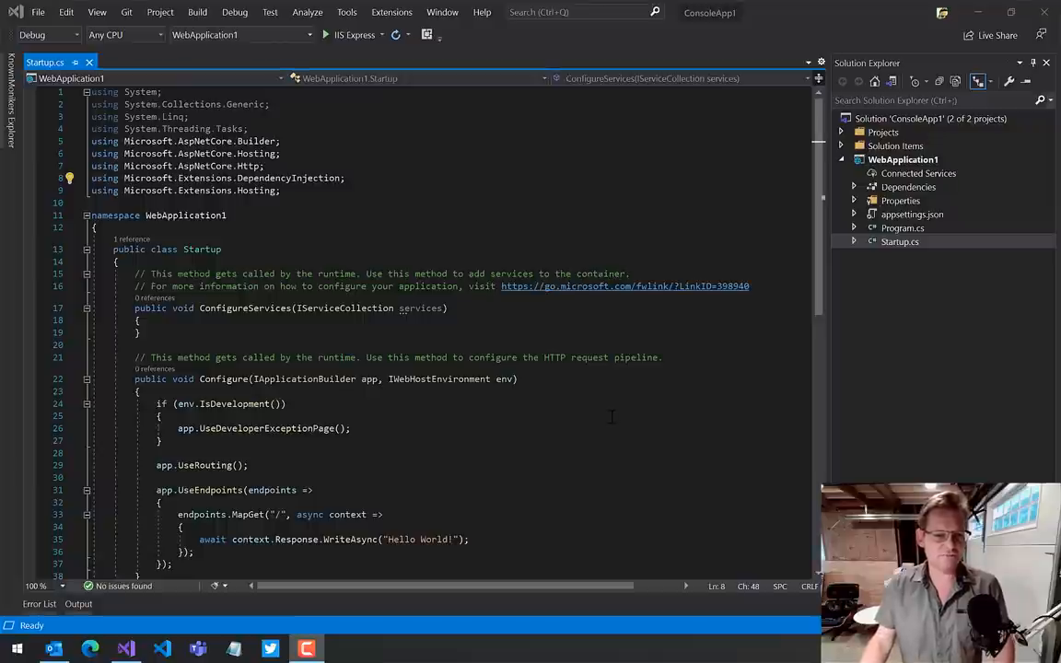
mouse_move(608, 416)
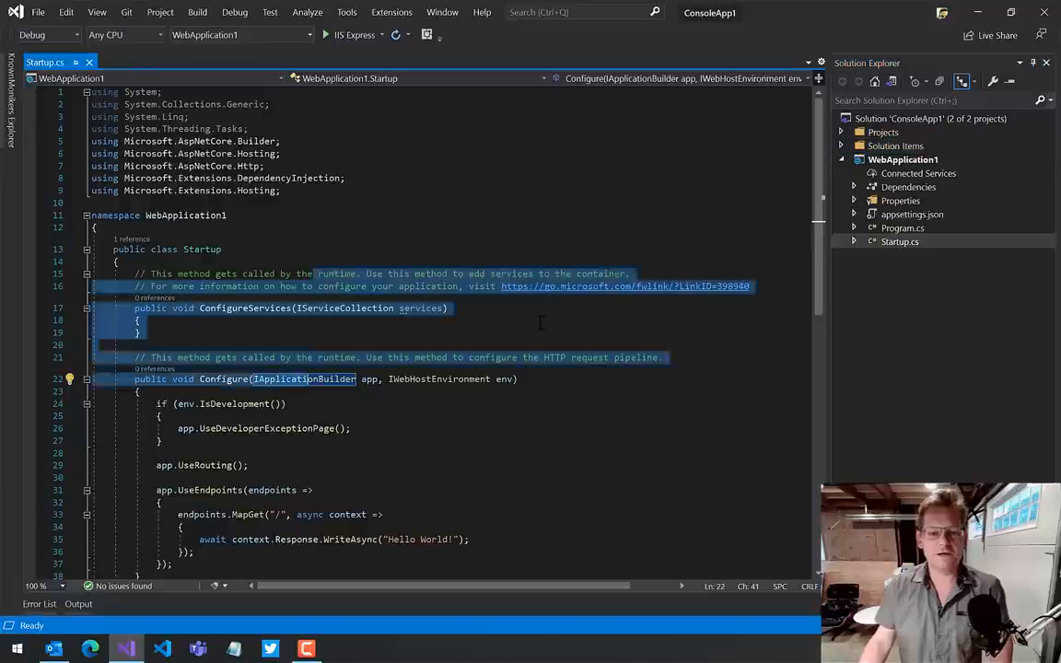
- Bring up the taskbar options for launching another Visual Studio instance
left_click(139, 320)
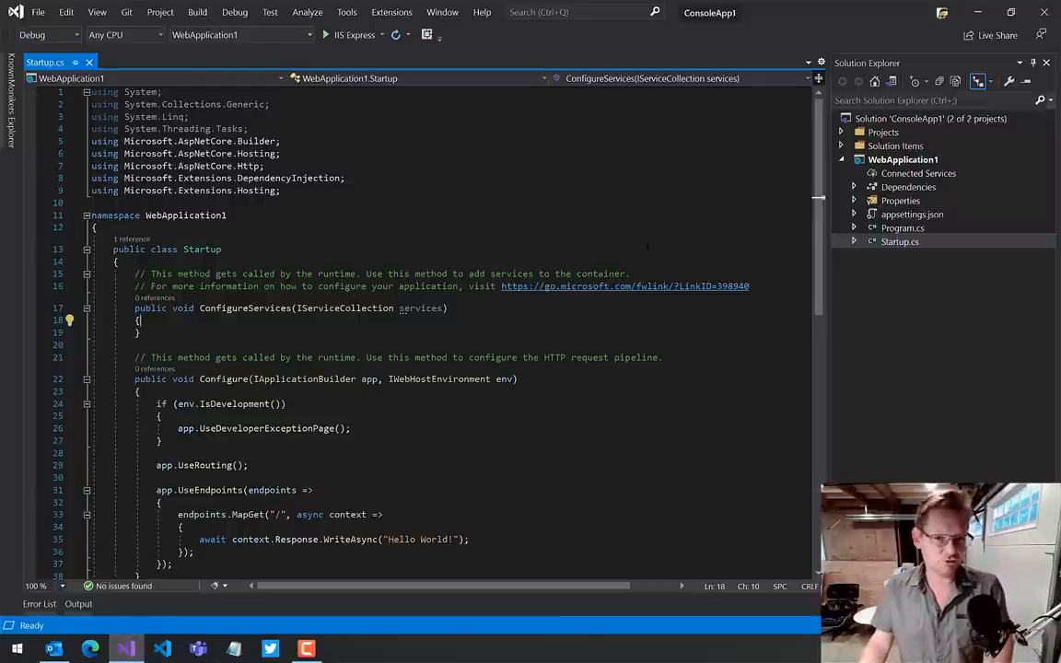
mouse_move(155, 612)
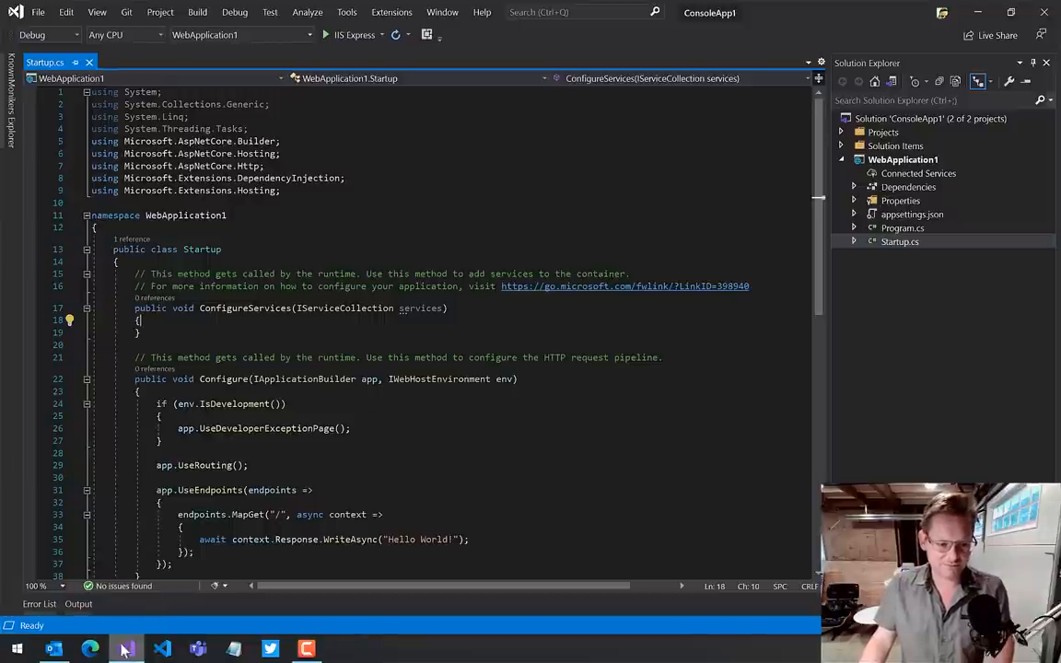
mouse_move(126, 648)
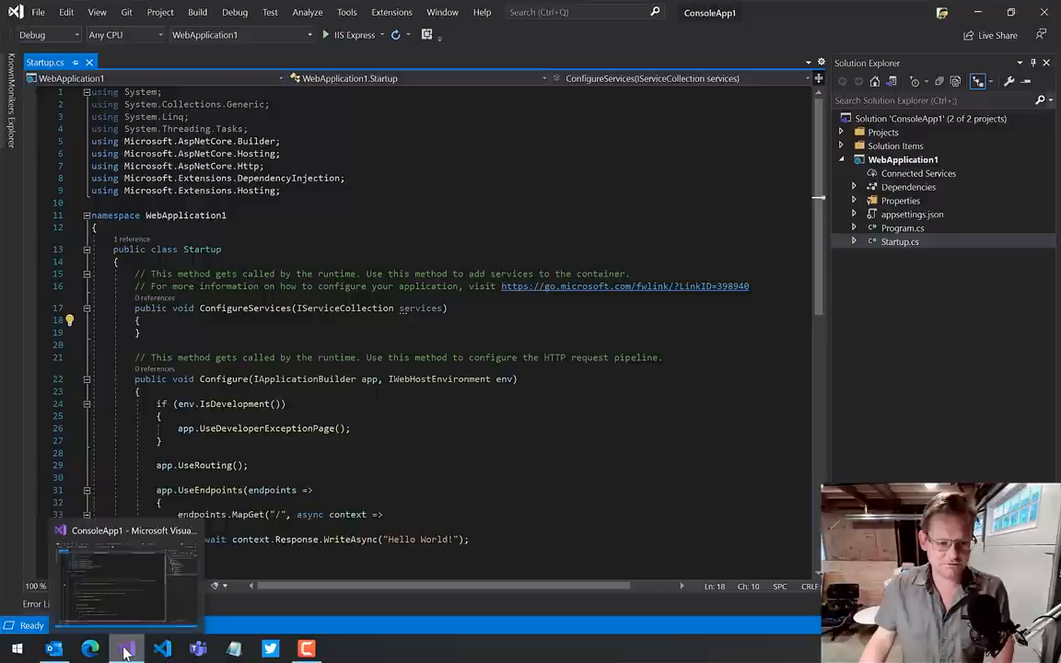
right_click(125, 649)
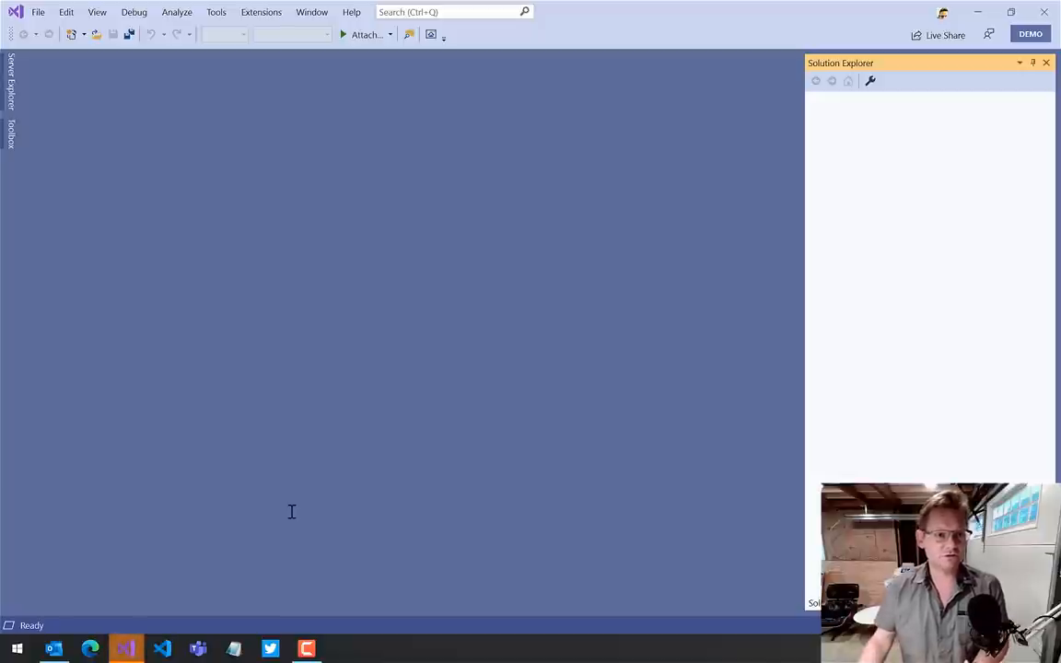
mouse_move(17, 83)
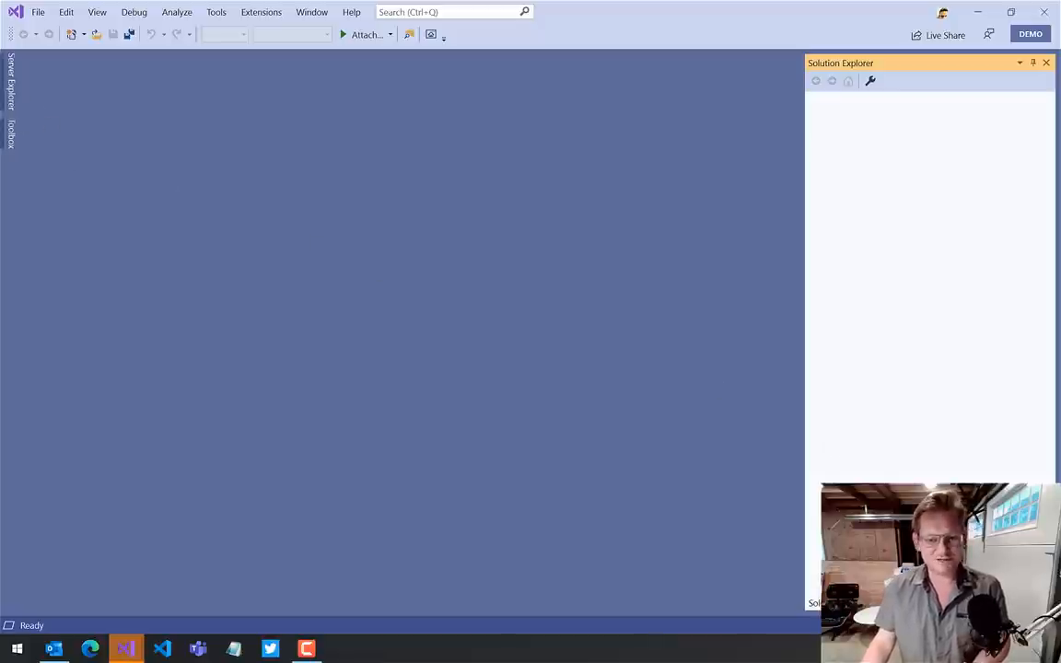
mouse_move(451, 413)
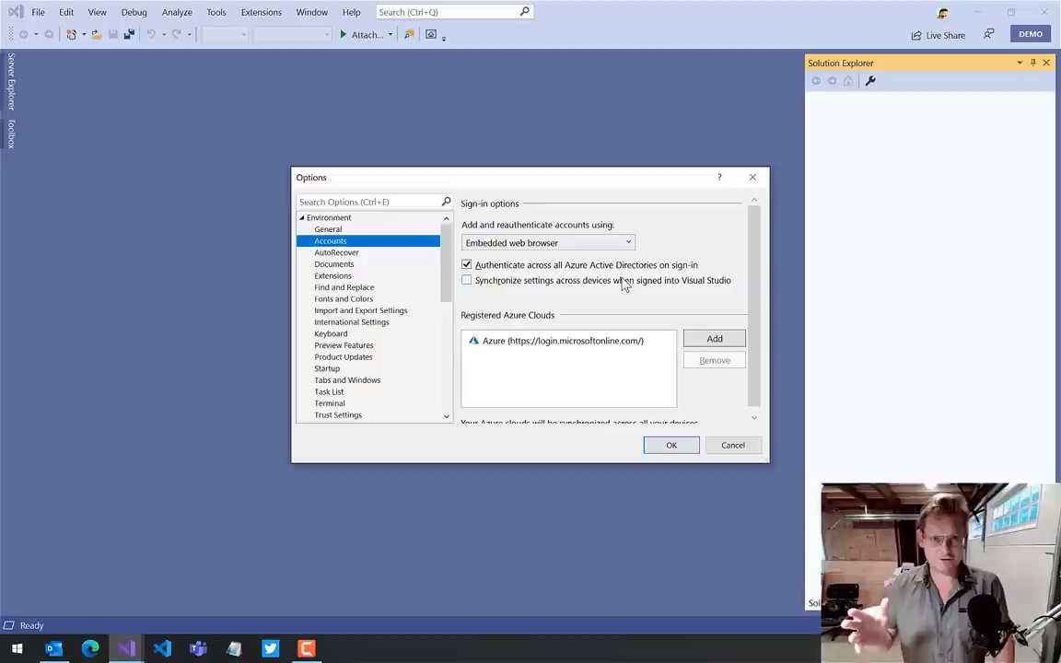
- Dismiss the sign-in options so the ConsoleApp1 solution can load
left_click(372, 201)
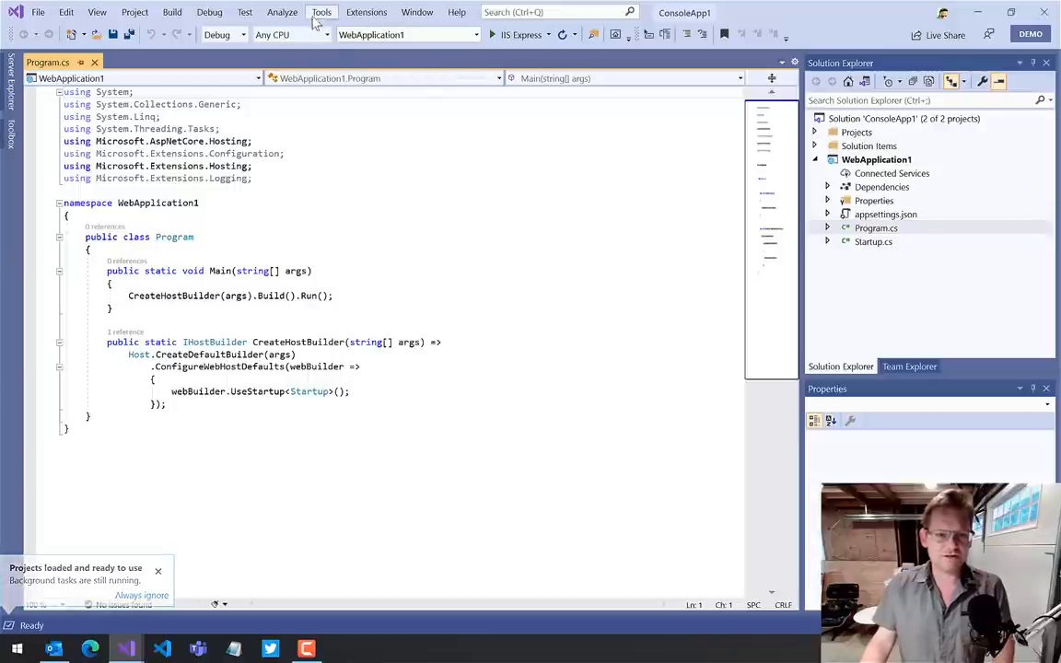
- Show the Fonts and Colors options for the Environment instead of the text editor
left_click(320, 11)
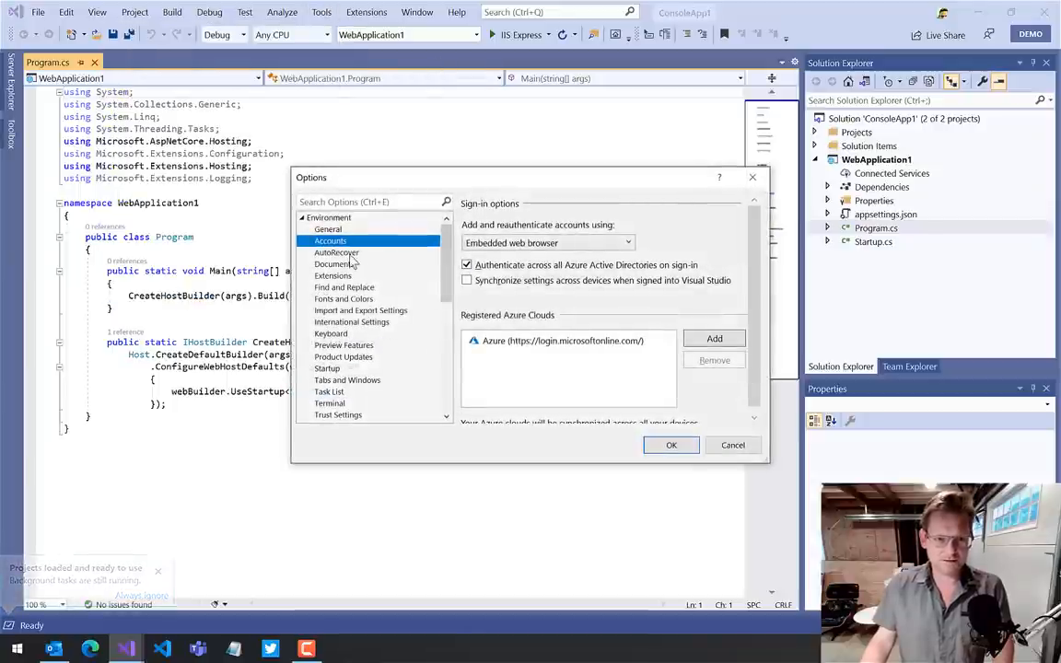
left_click(345, 299)
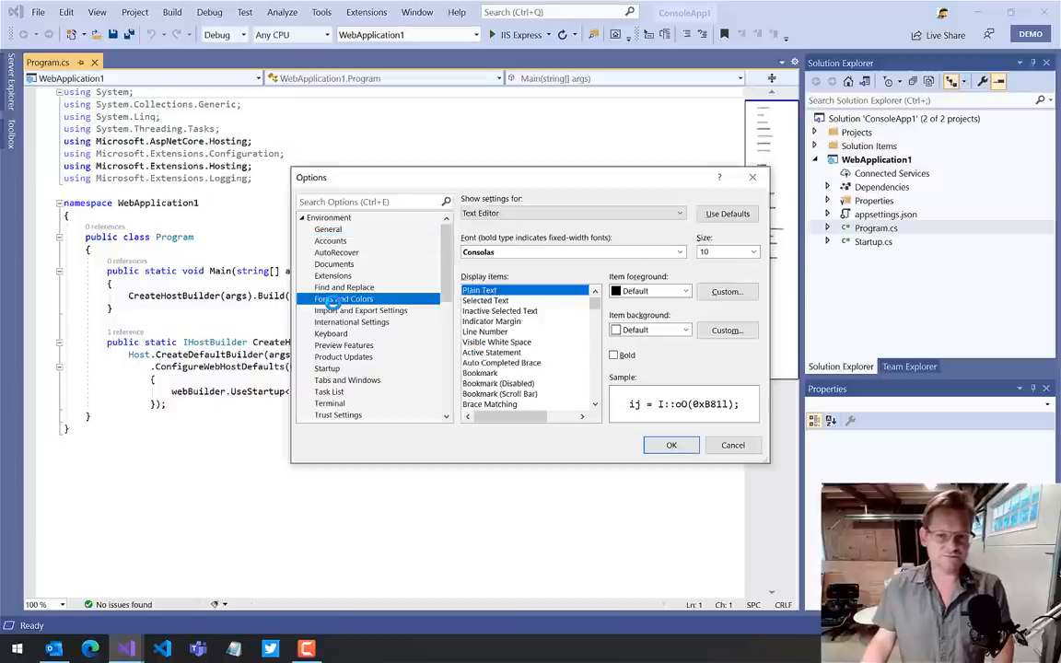
left_click(722, 250)
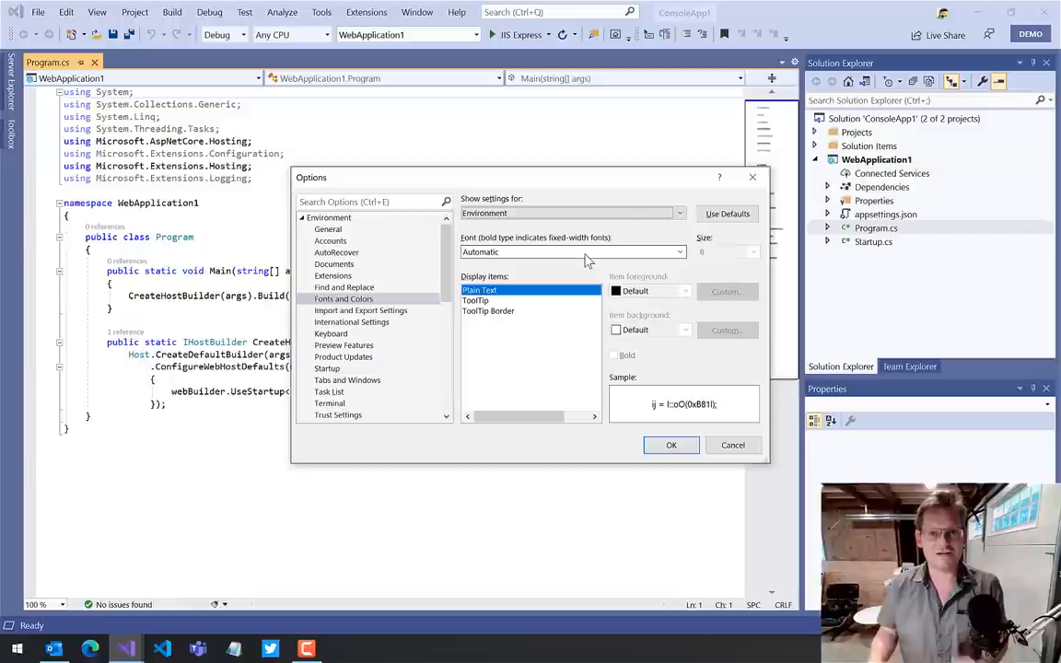
- Make the interface font Segoe UI at size 11 and apply it
left_click(679, 250)
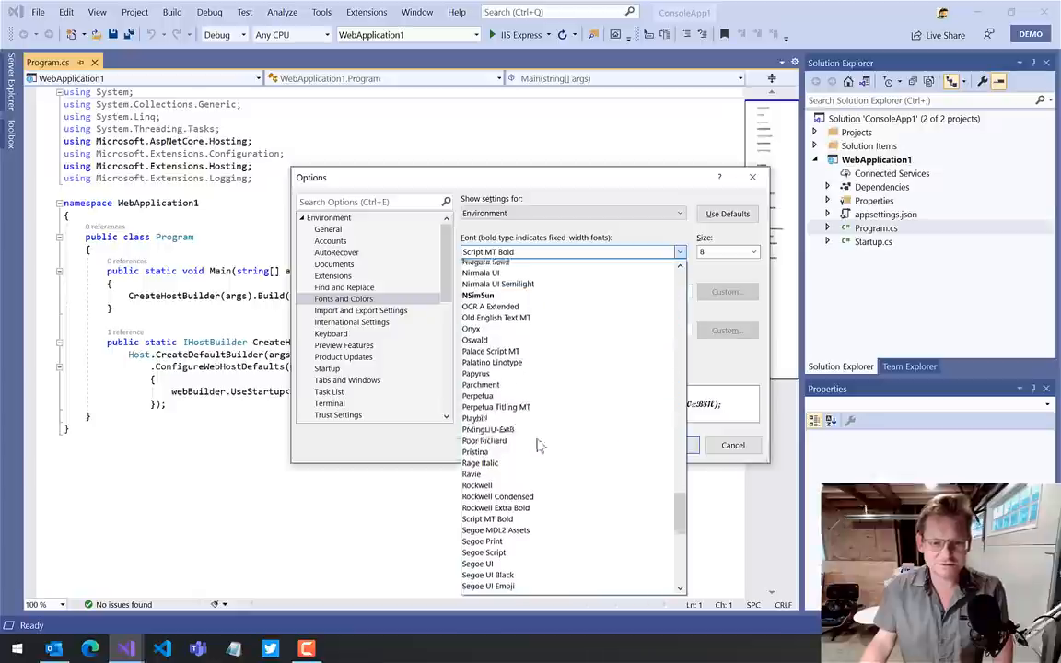
left_click(477, 564)
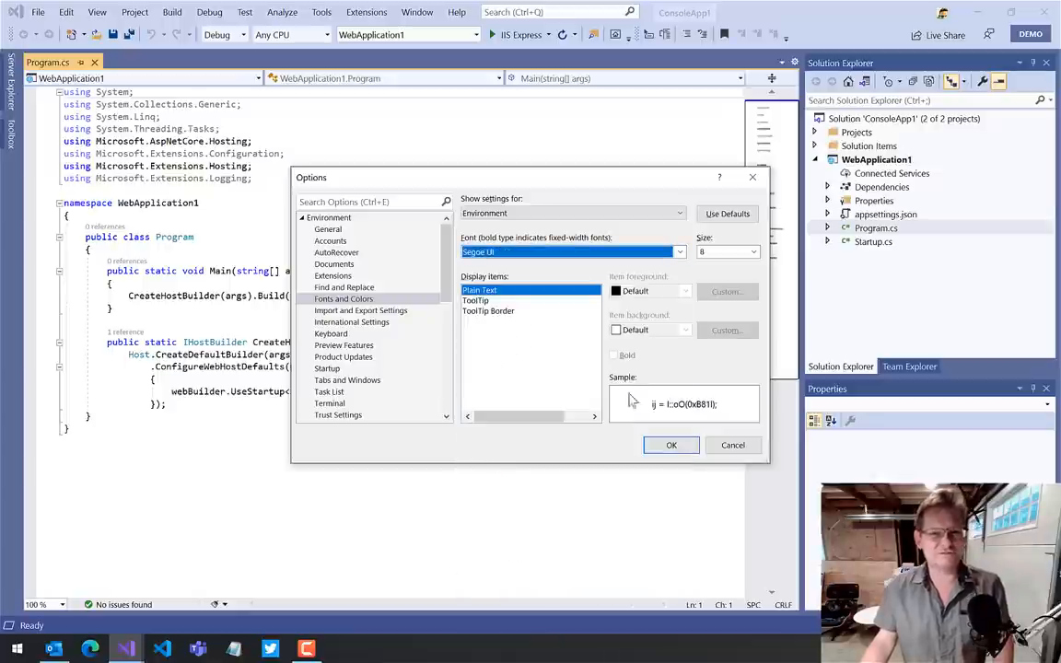
left_click(728, 250)
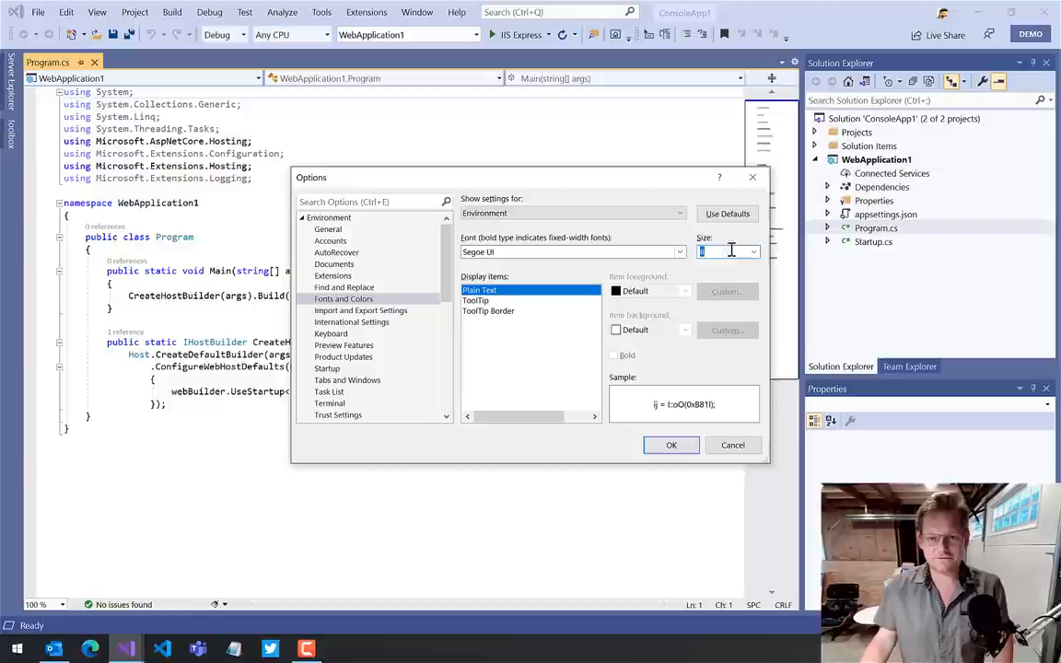
left_click(753, 250)
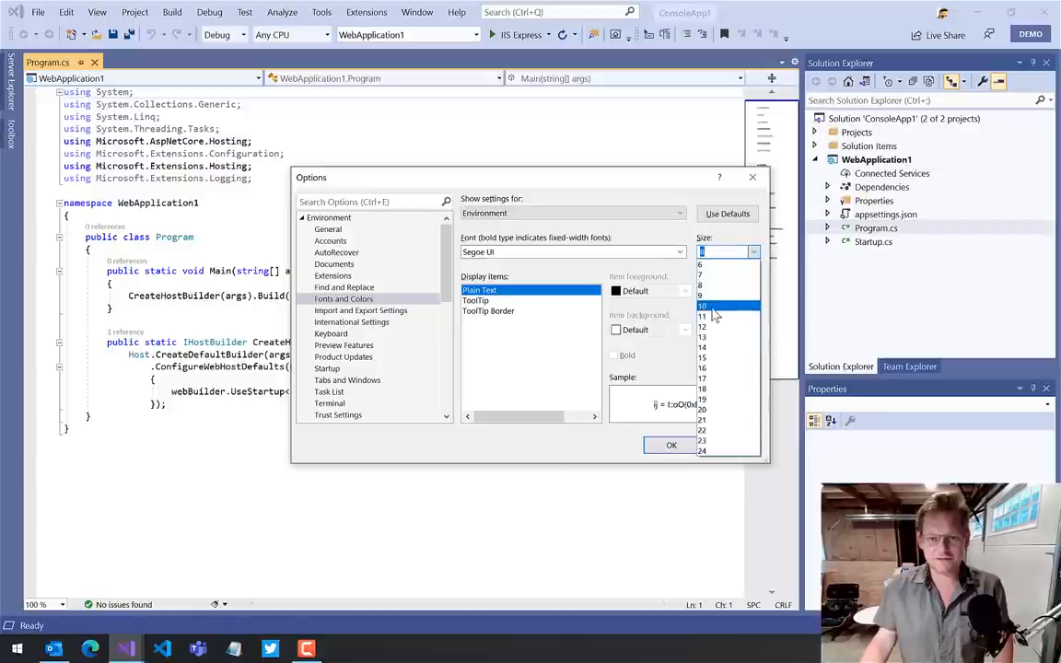
left_click(704, 317)
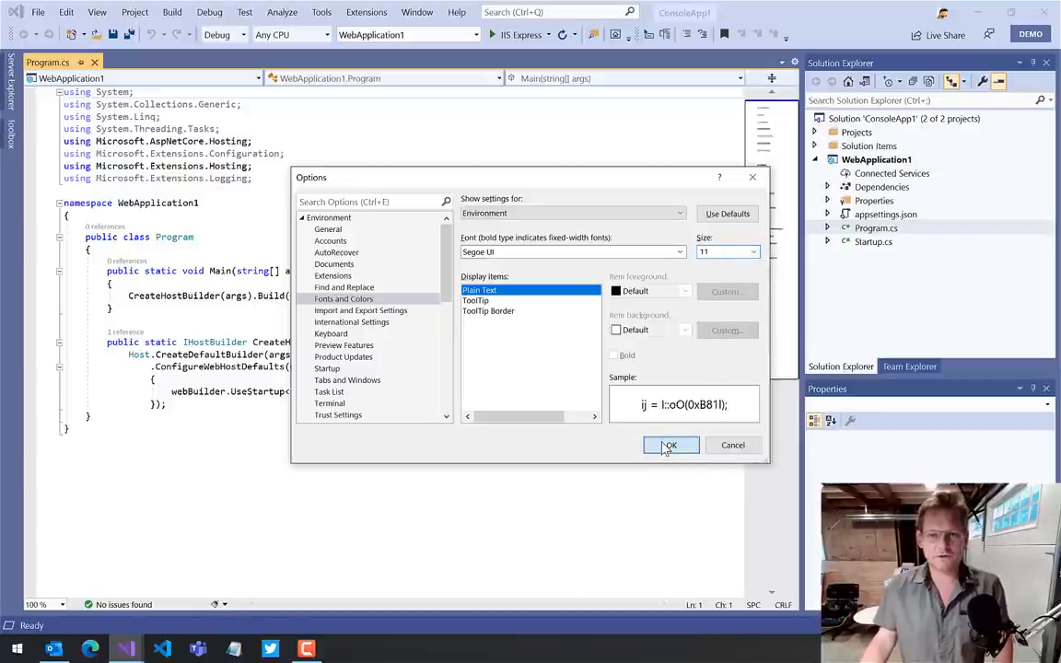
left_click(670, 444)
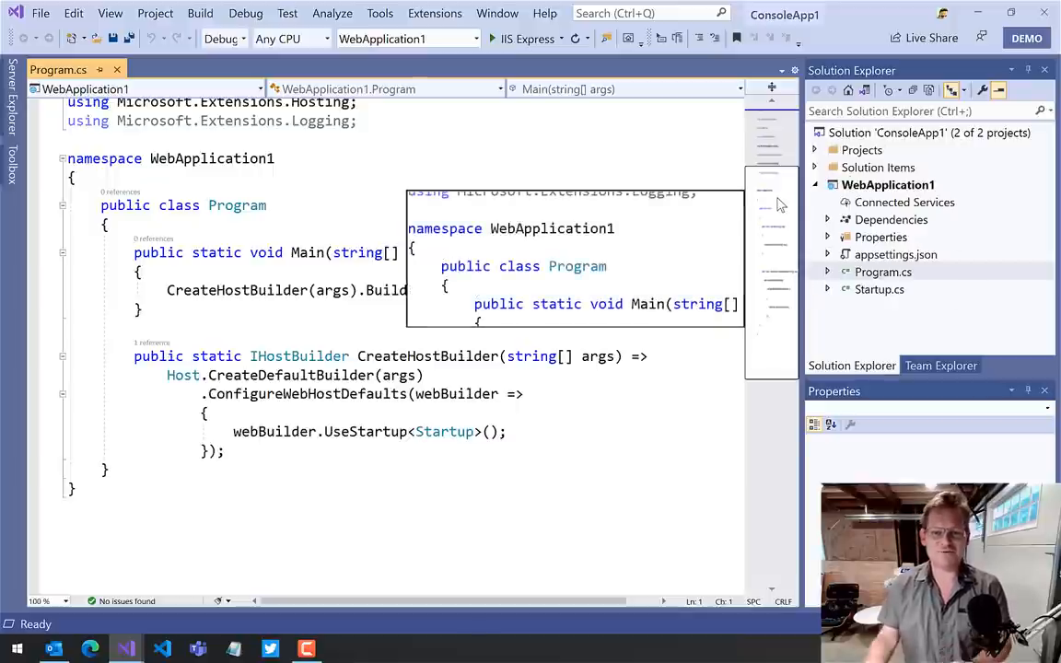
mouse_move(385, 177)
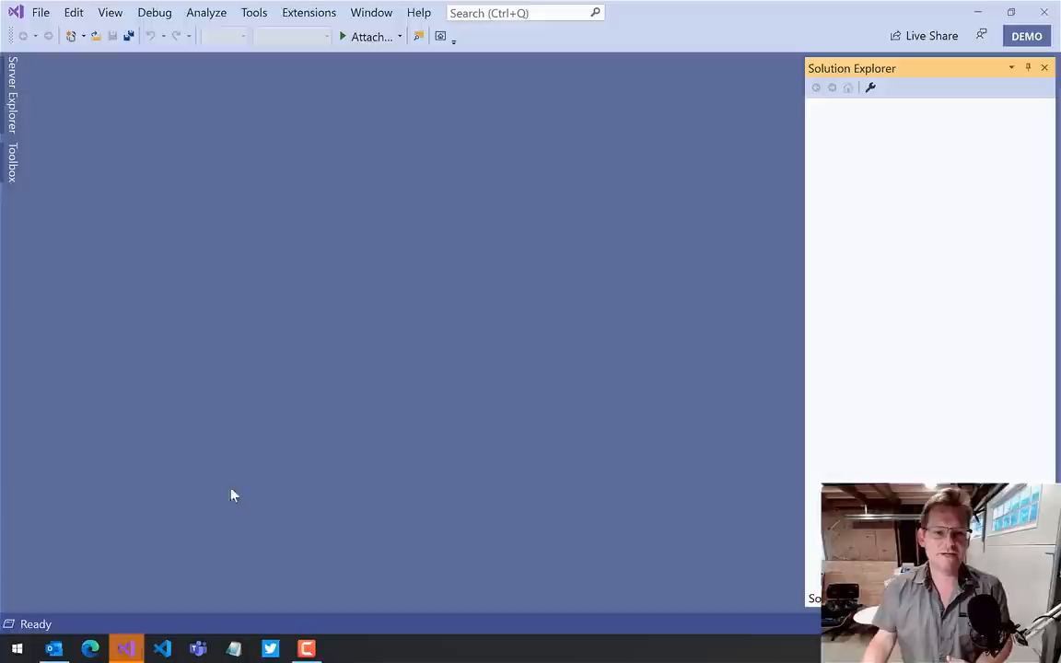
mouse_move(449, 113)
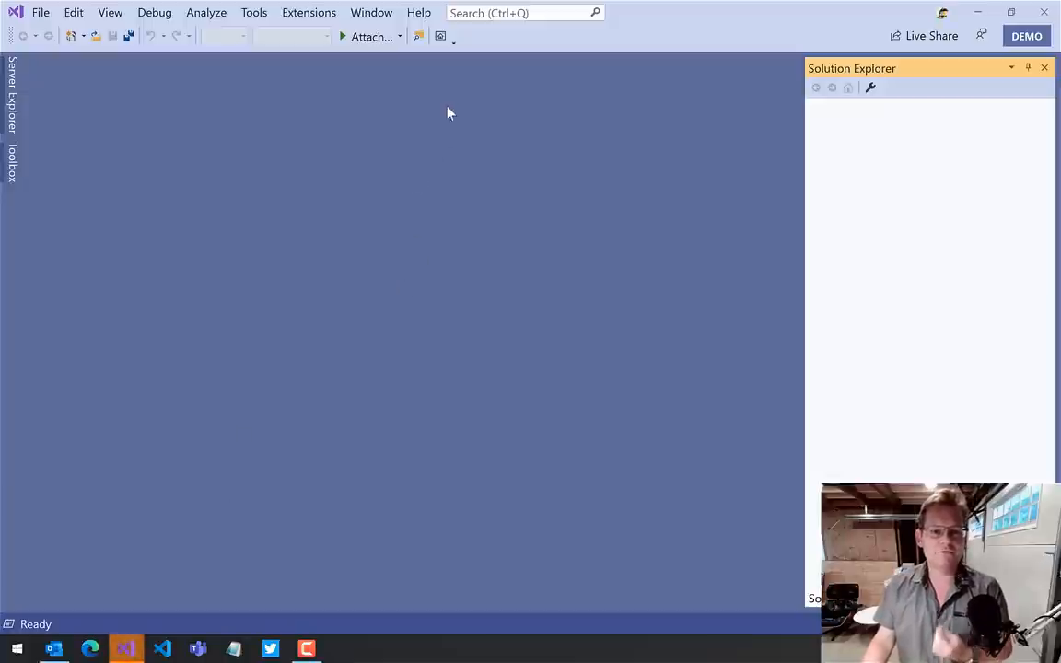
- Browse the Installed list in Manage Extensions for this presentation instance
left_click(310, 11)
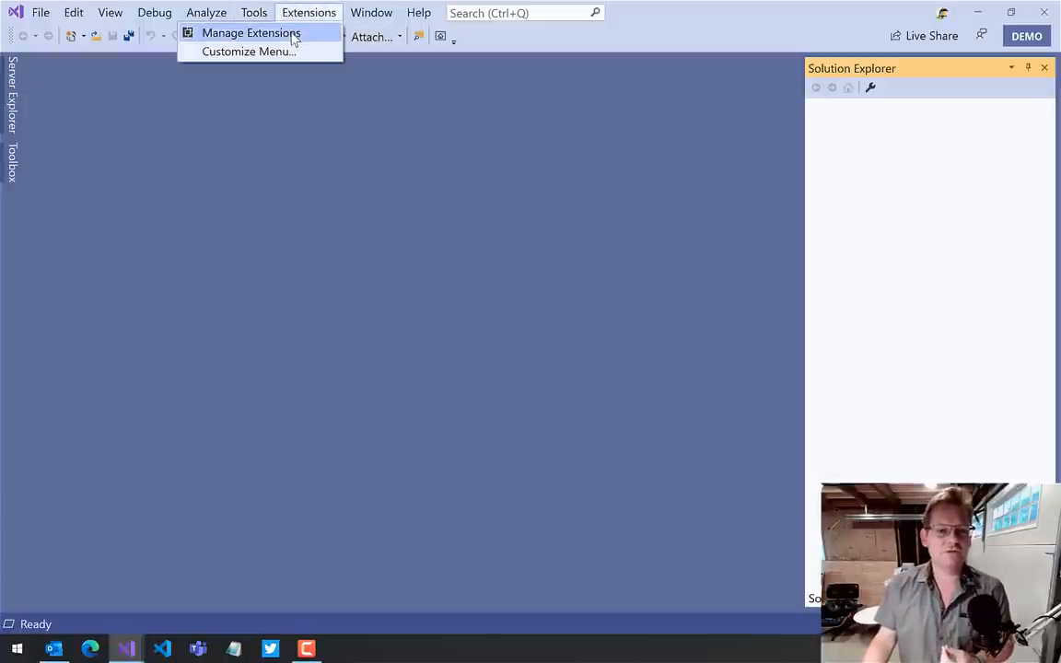
left_click(250, 33)
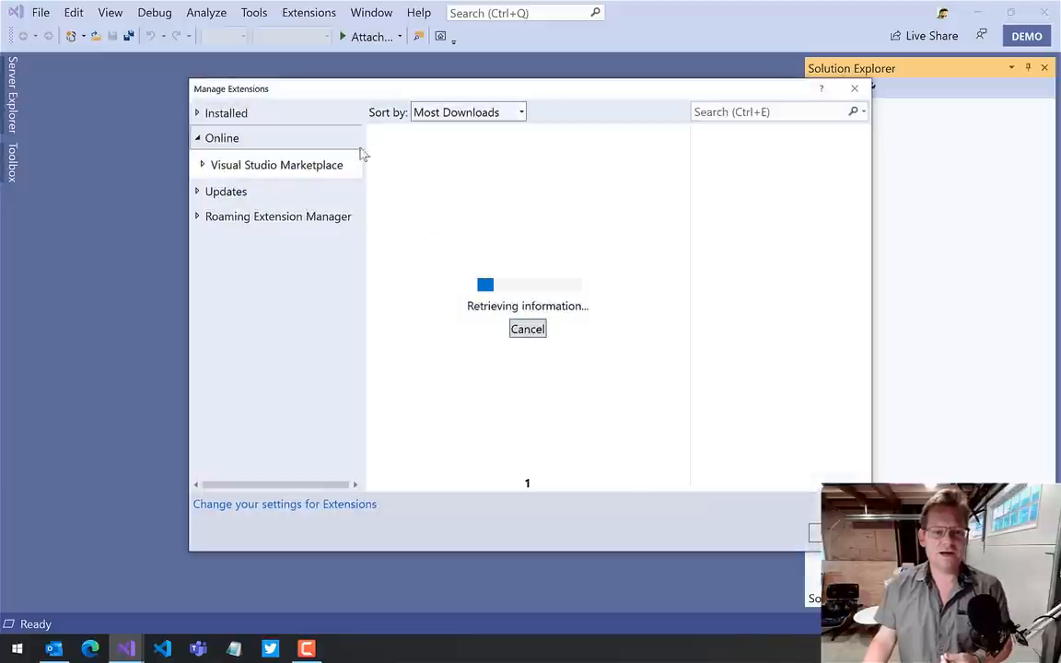
left_click(224, 112)
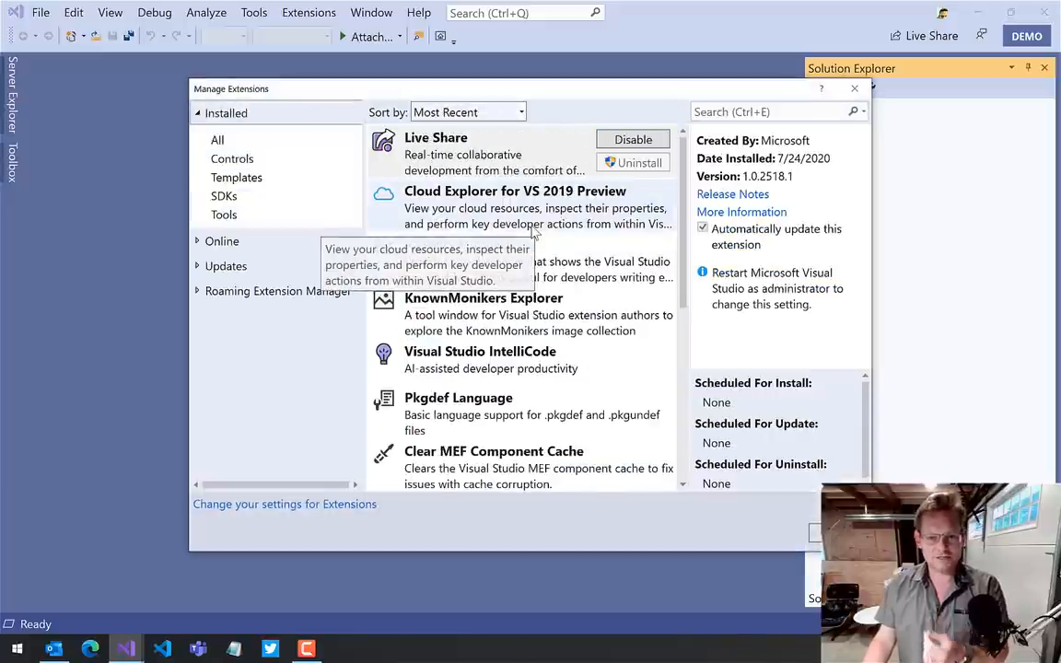
mouse_move(580, 360)
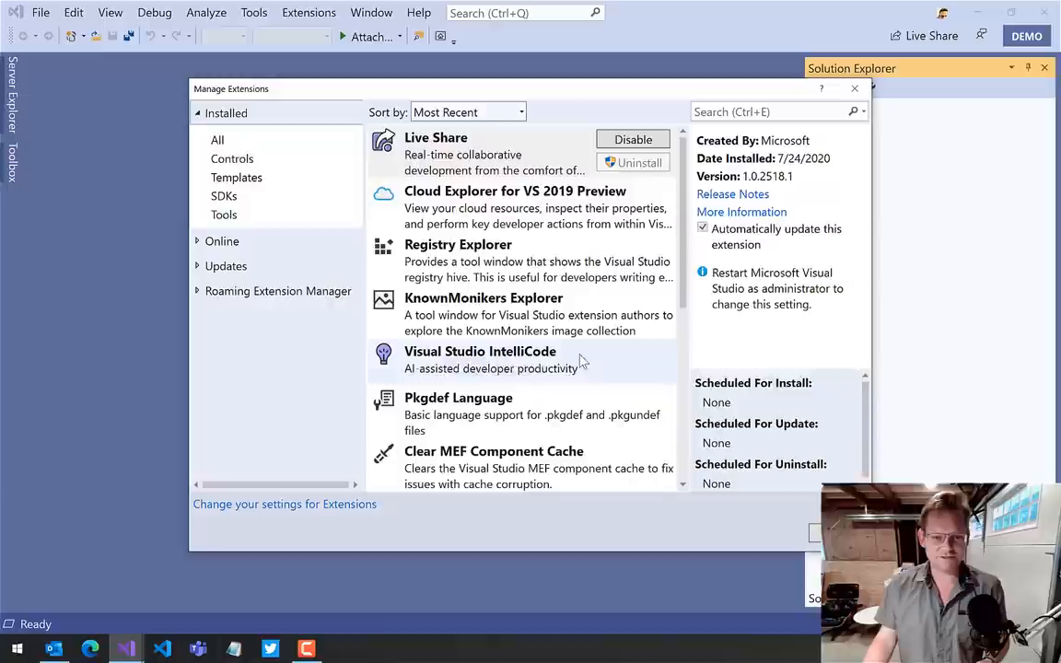
scroll("down", 3)
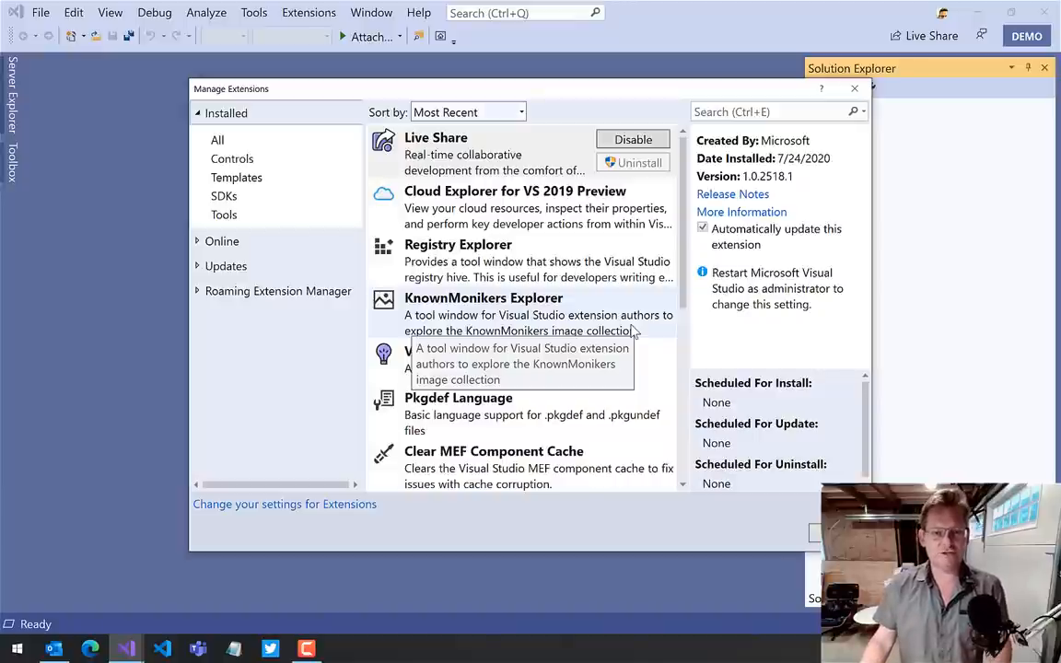
mouse_move(645, 339)
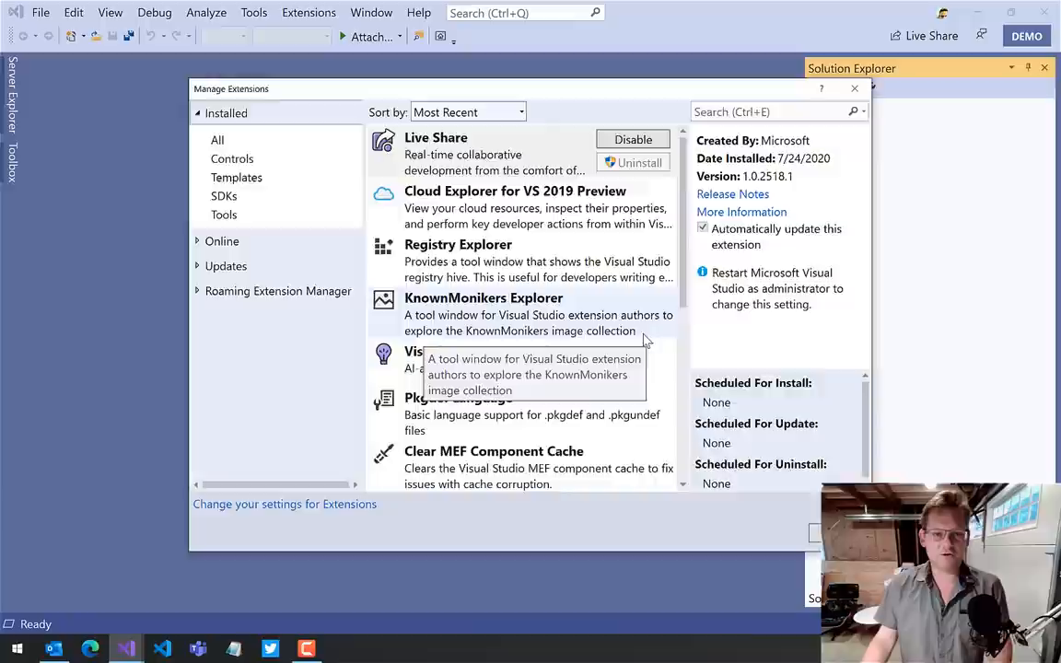
- Return to the original dark-themed Visual Studio window
left_click(854, 88)
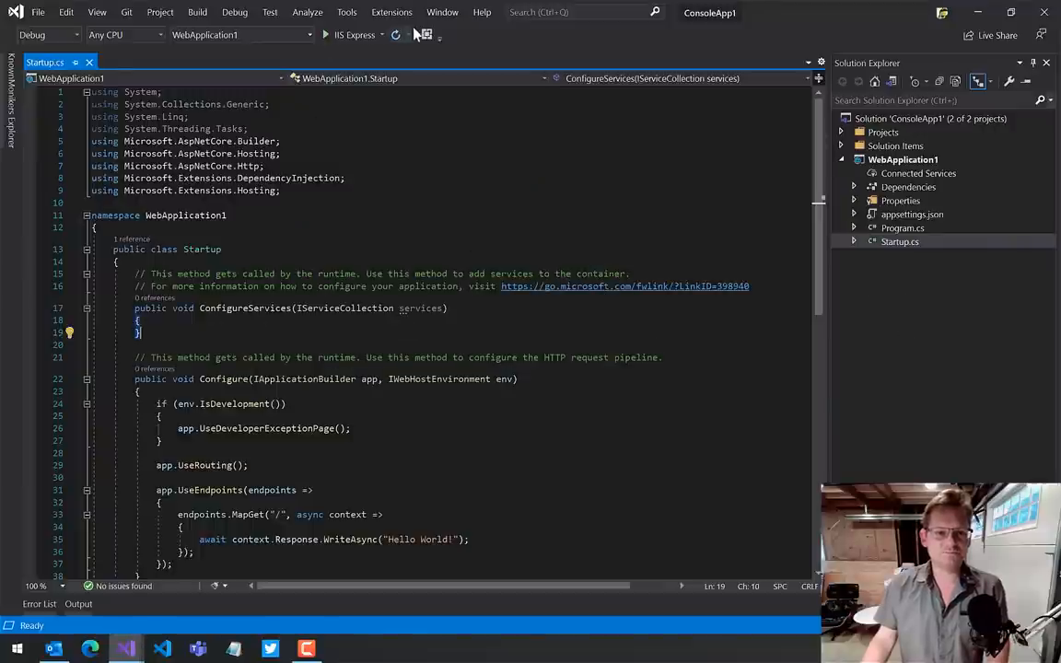
left_click(390, 12)
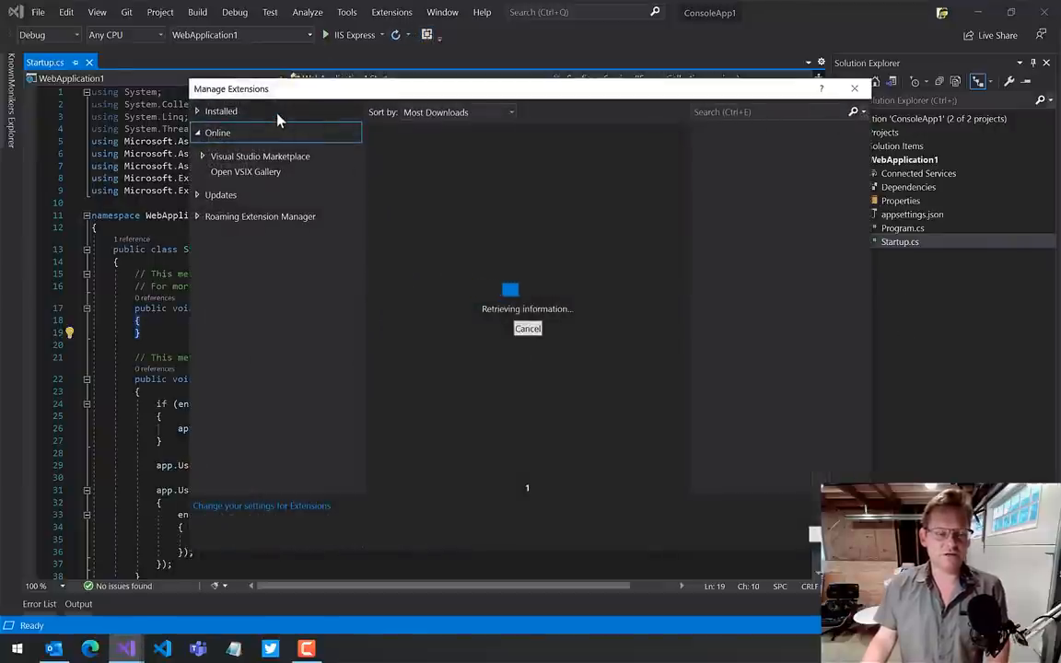
left_click(221, 111)
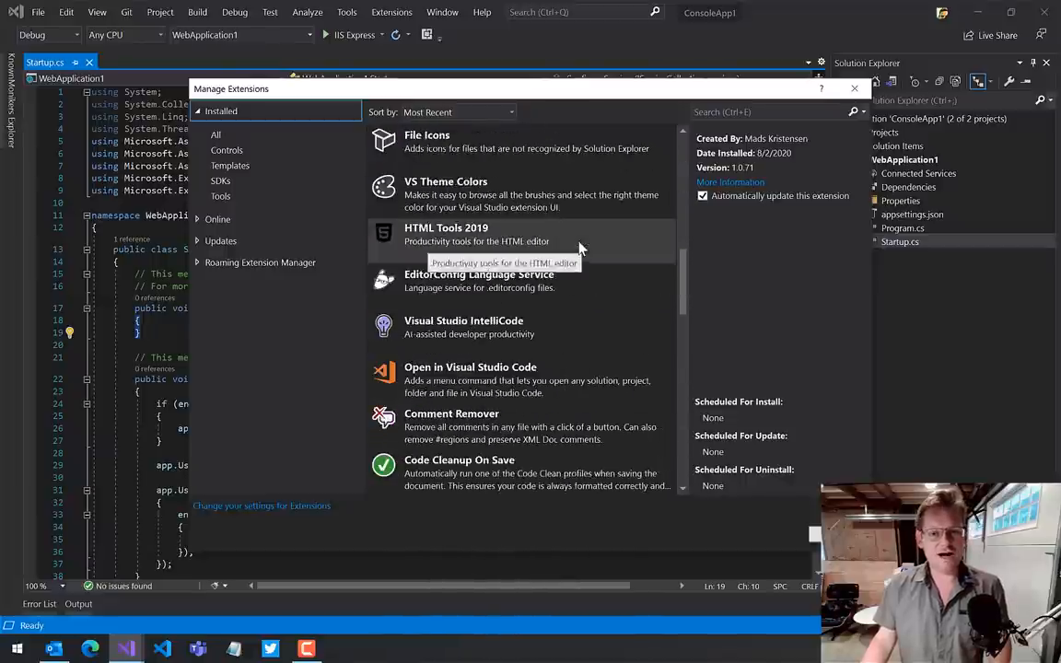
left_click(853, 88)
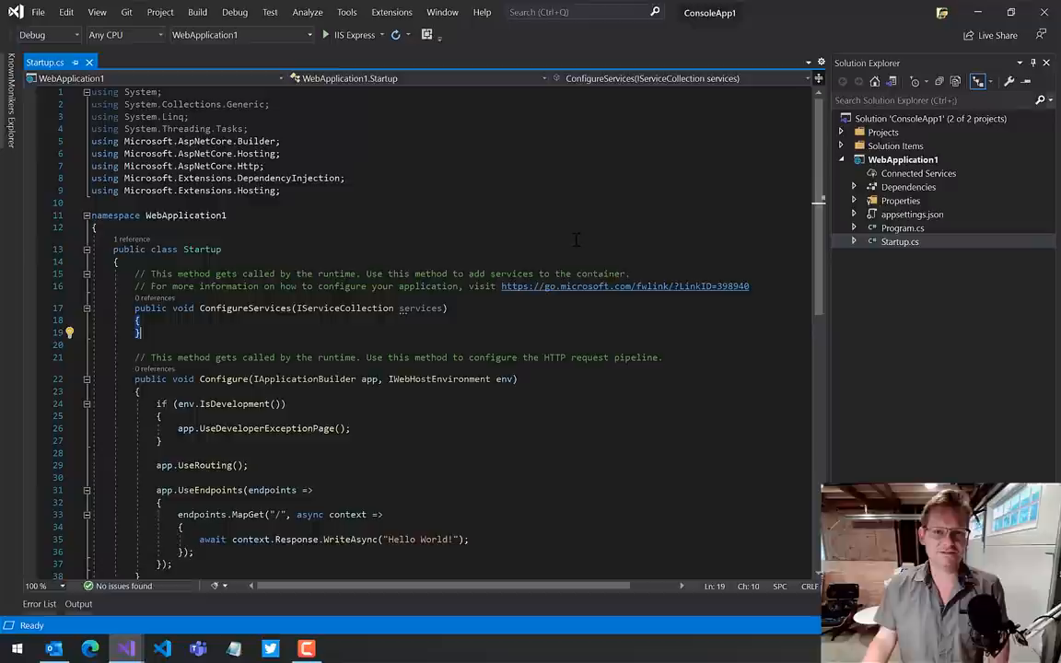